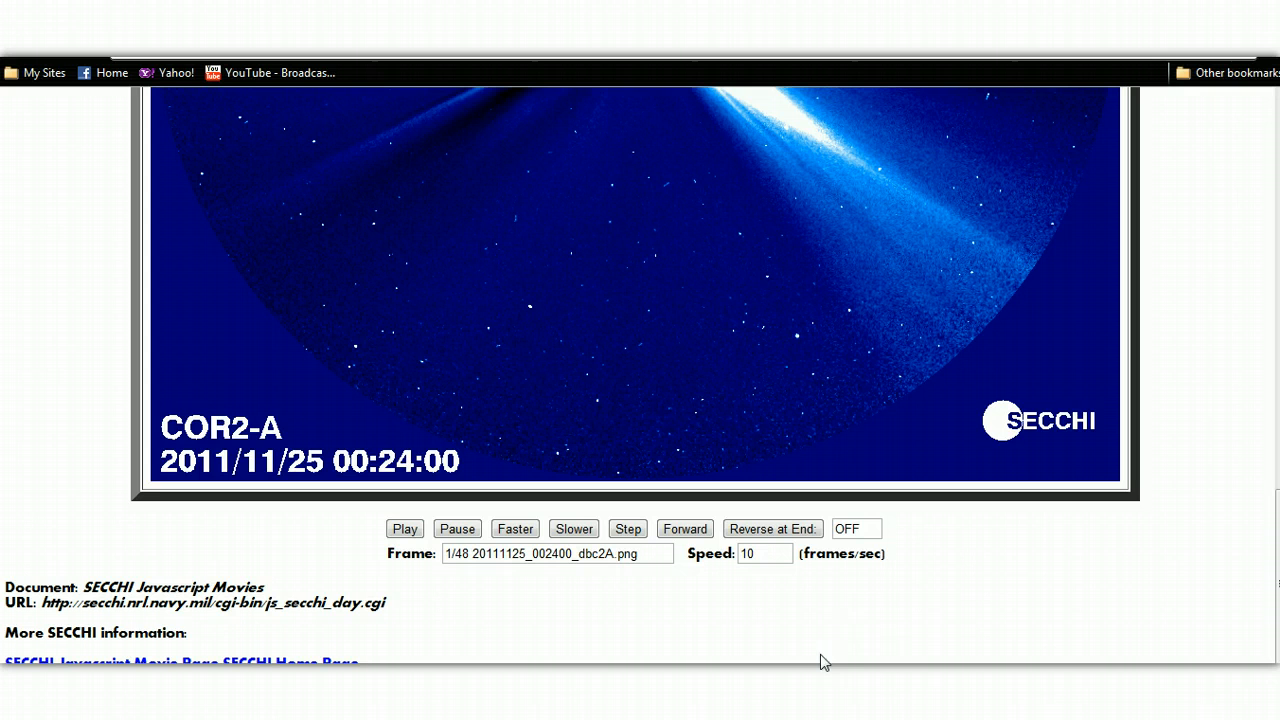
{"action": "mouse_move", "coordinate": [936, 644]}
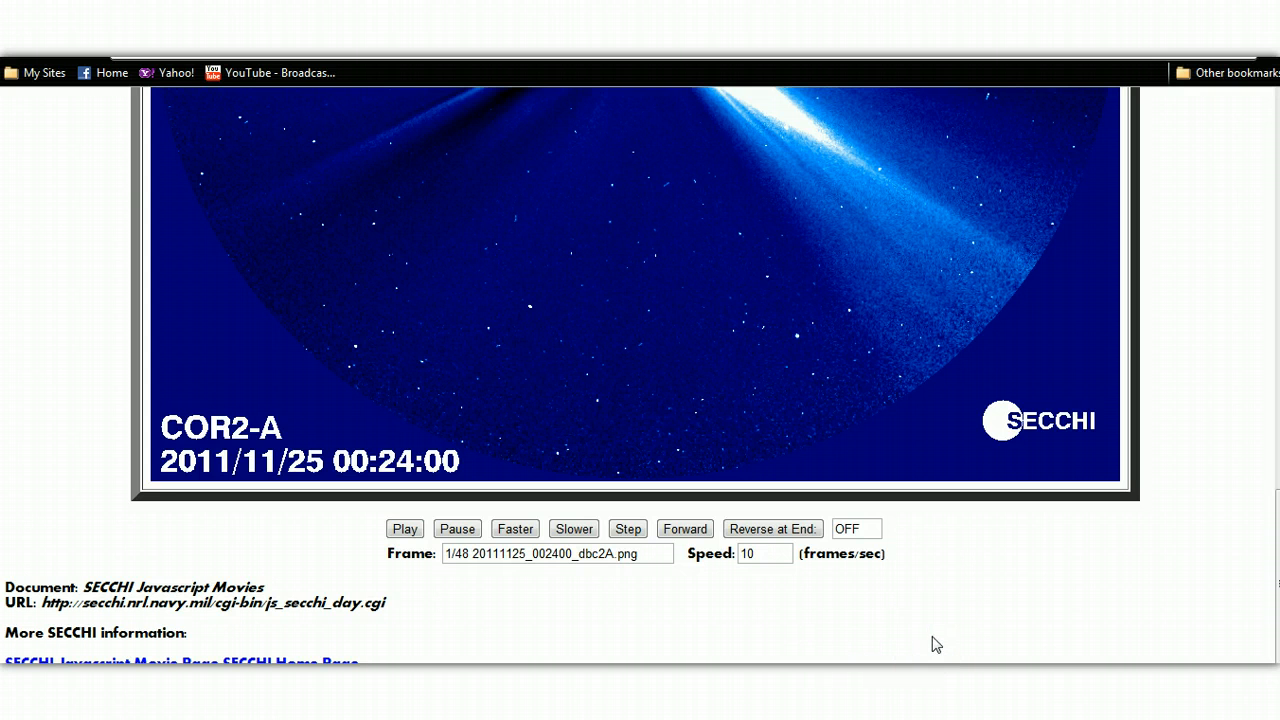
{"action": "mouse_move", "coordinate": [1006, 576]}
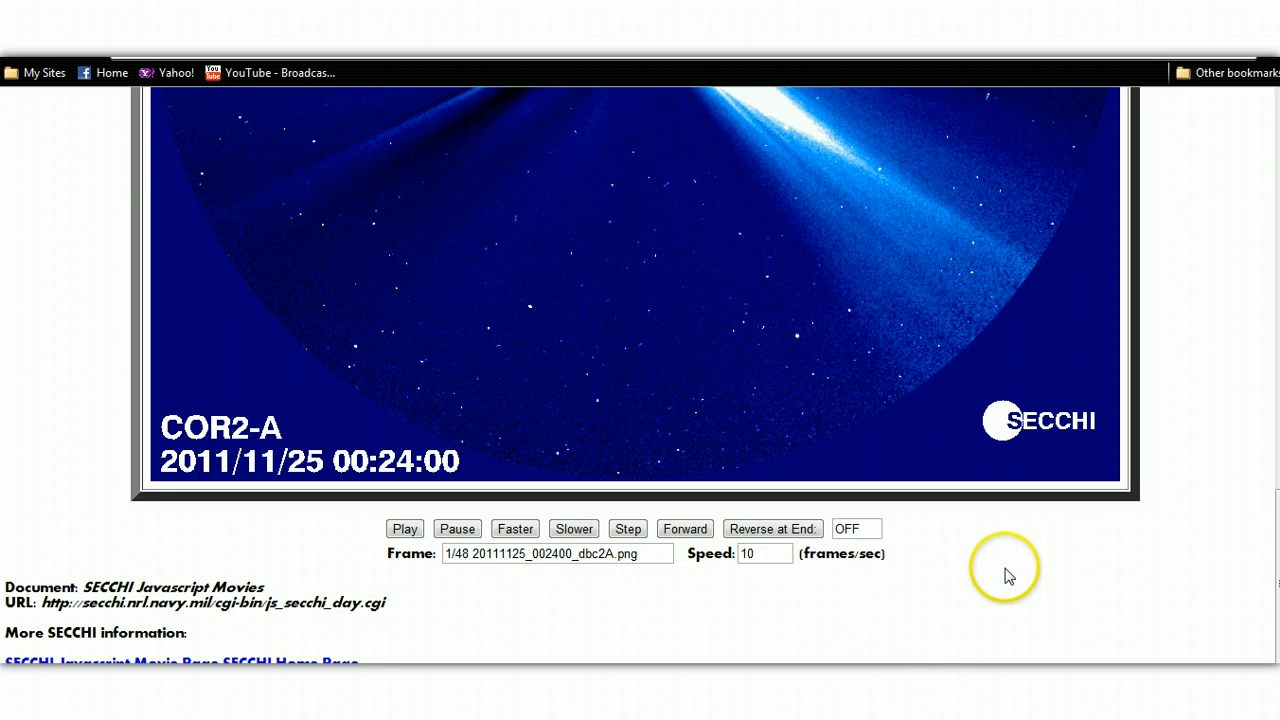
{"action": "mouse_move", "coordinate": [1200, 550]}
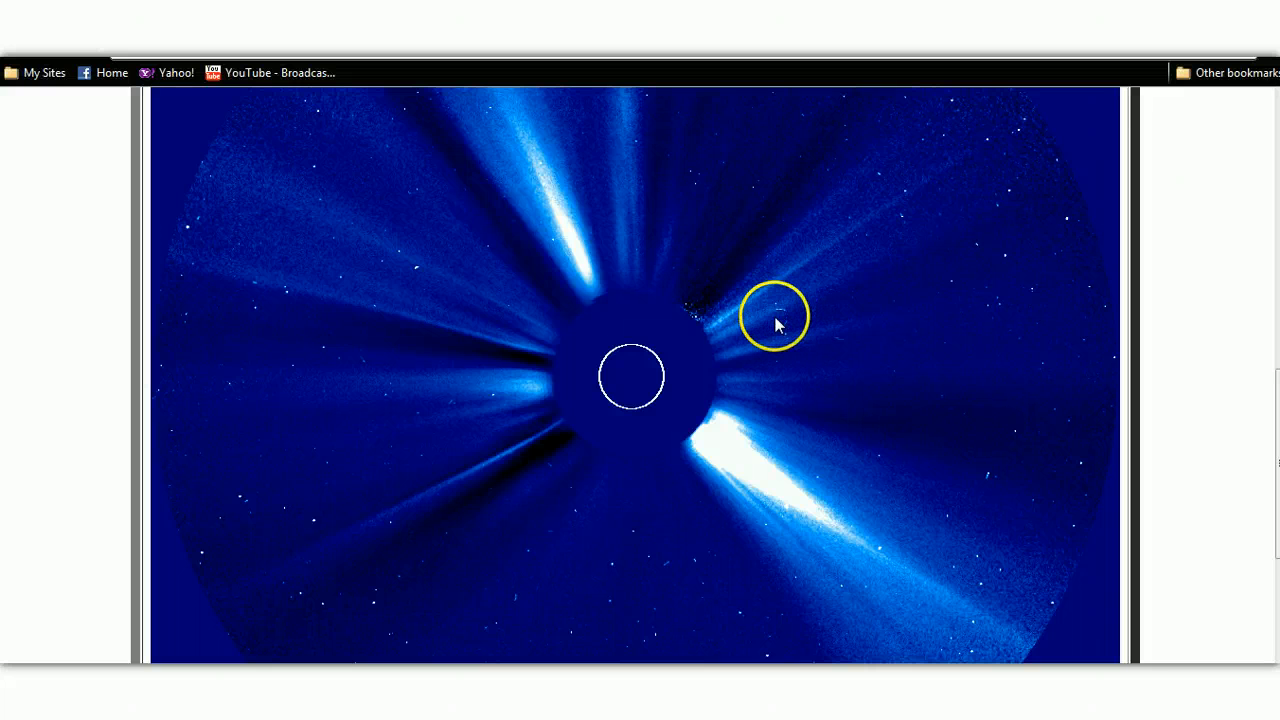
{"action": "mouse_move", "coordinate": [1012, 318]}
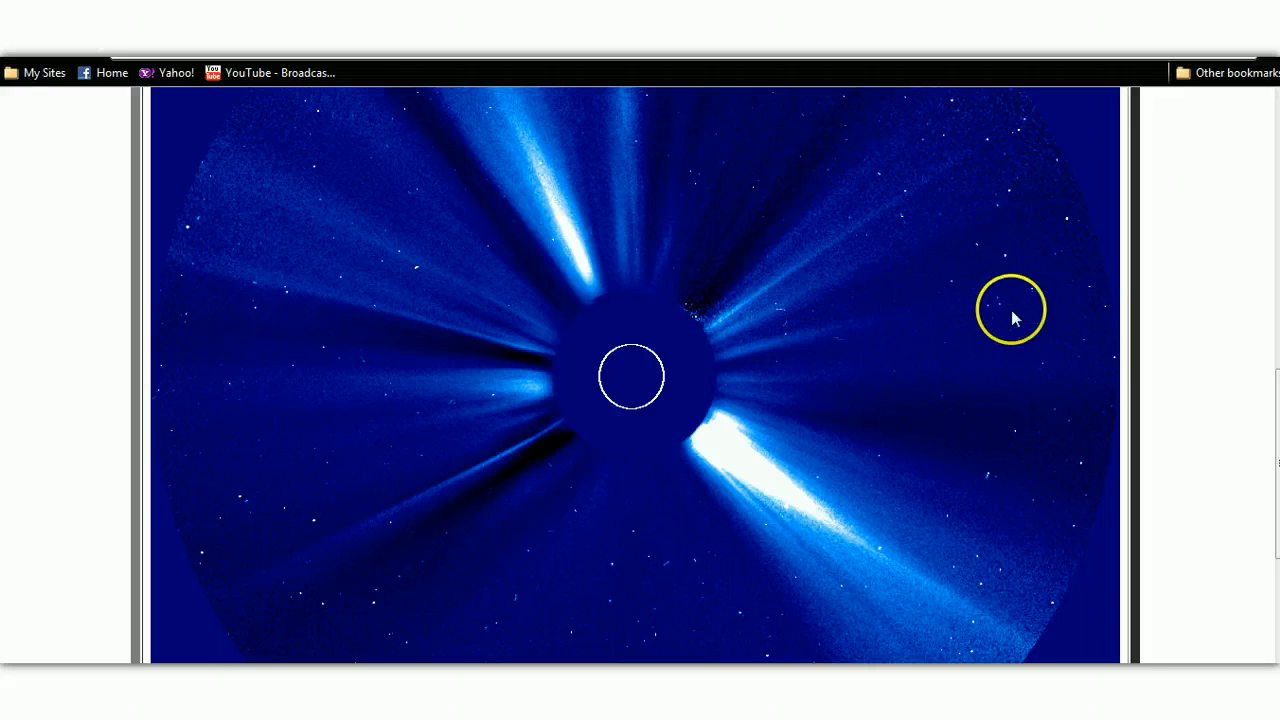
Step: Scroll down the coronagraph view toward the 2011/11/14 COR2-A movie with Mercury beside the sun
{"action": "scroll", "scroll_direction": "down", "scroll_amount": 3}
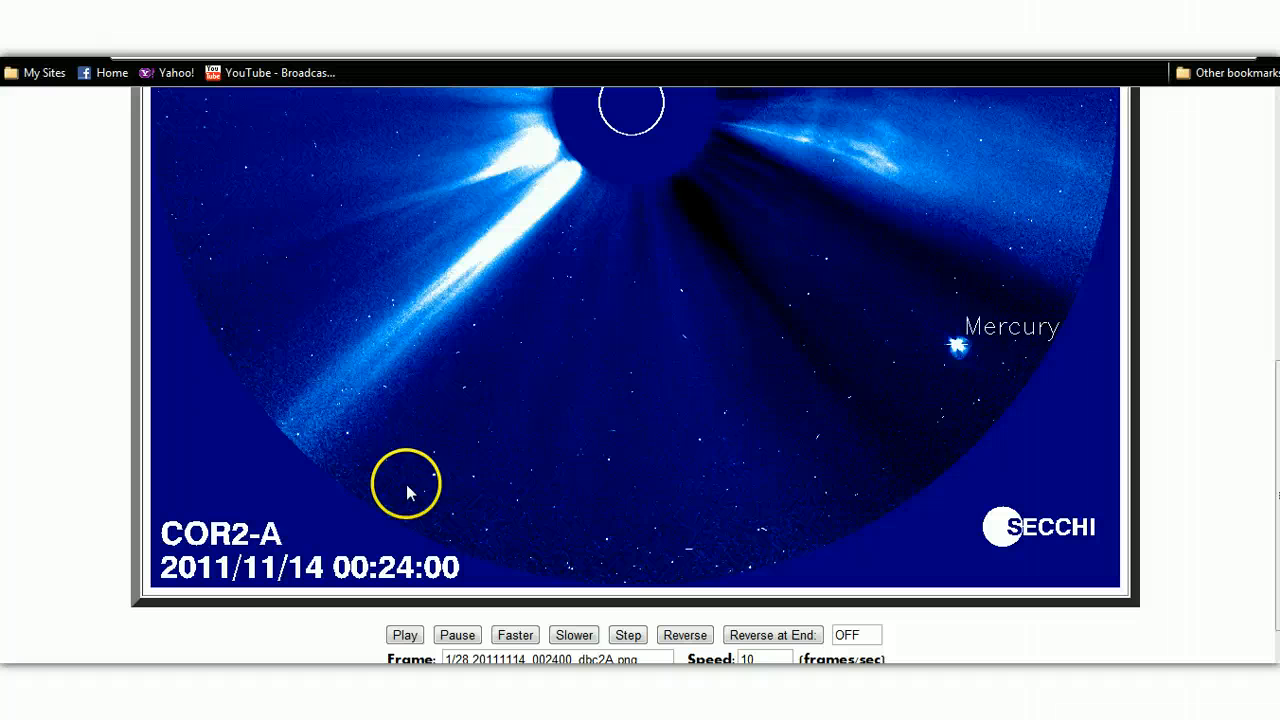
{"action": "mouse_move", "coordinate": [258, 584]}
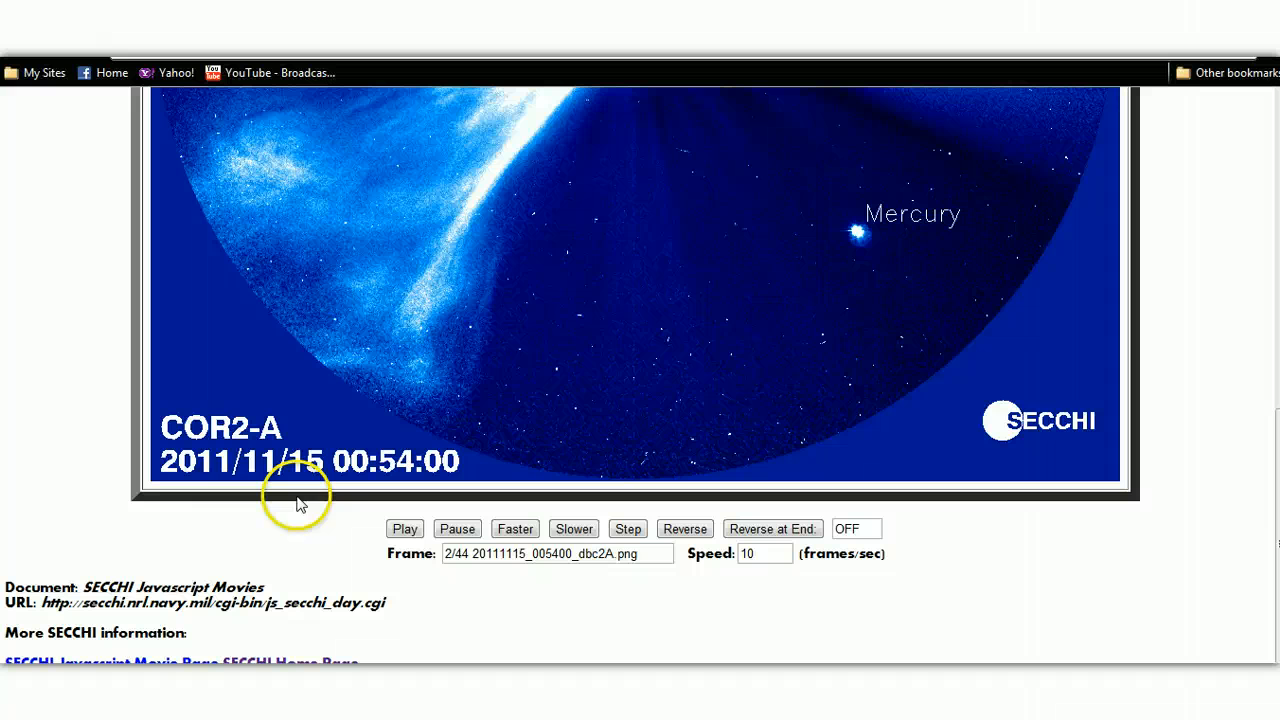
{"action": "mouse_move", "coordinate": [640, 450]}
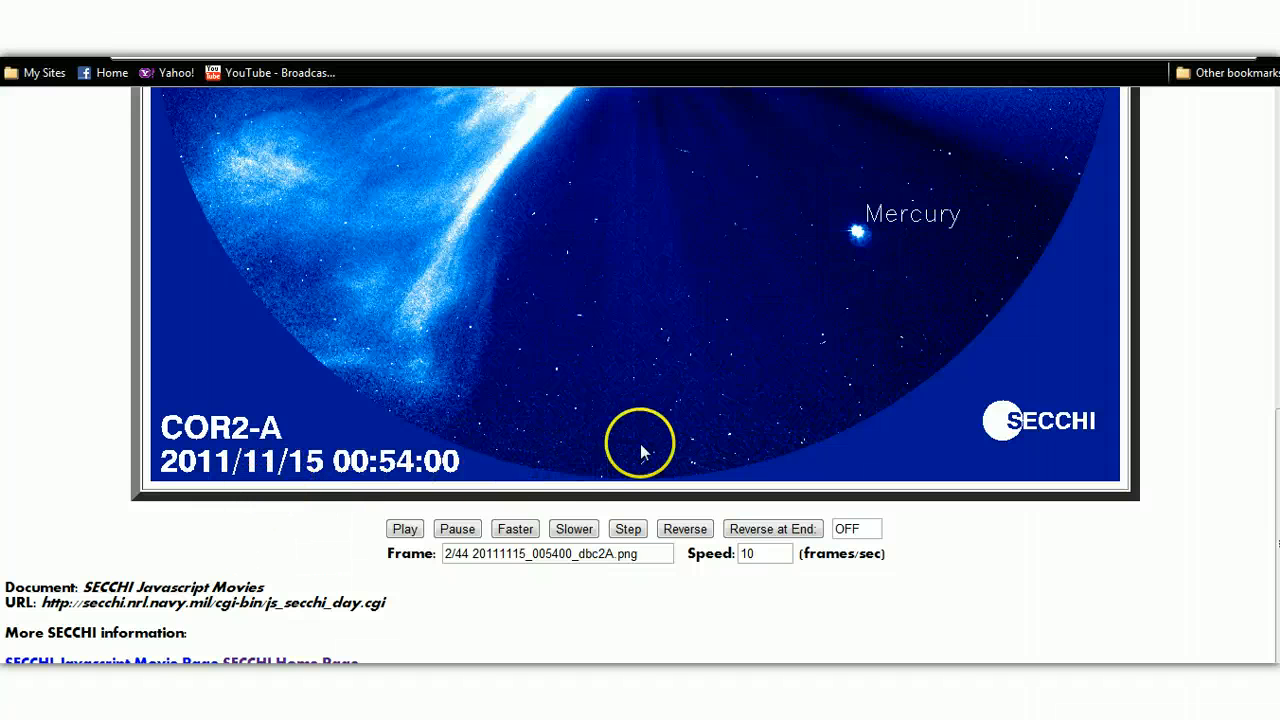
Step: Play the 2011/11/15 COR2-A movie forward, Mercury labeled below the occulted Sun
{"action": "left_click", "coordinate": [404, 528]}
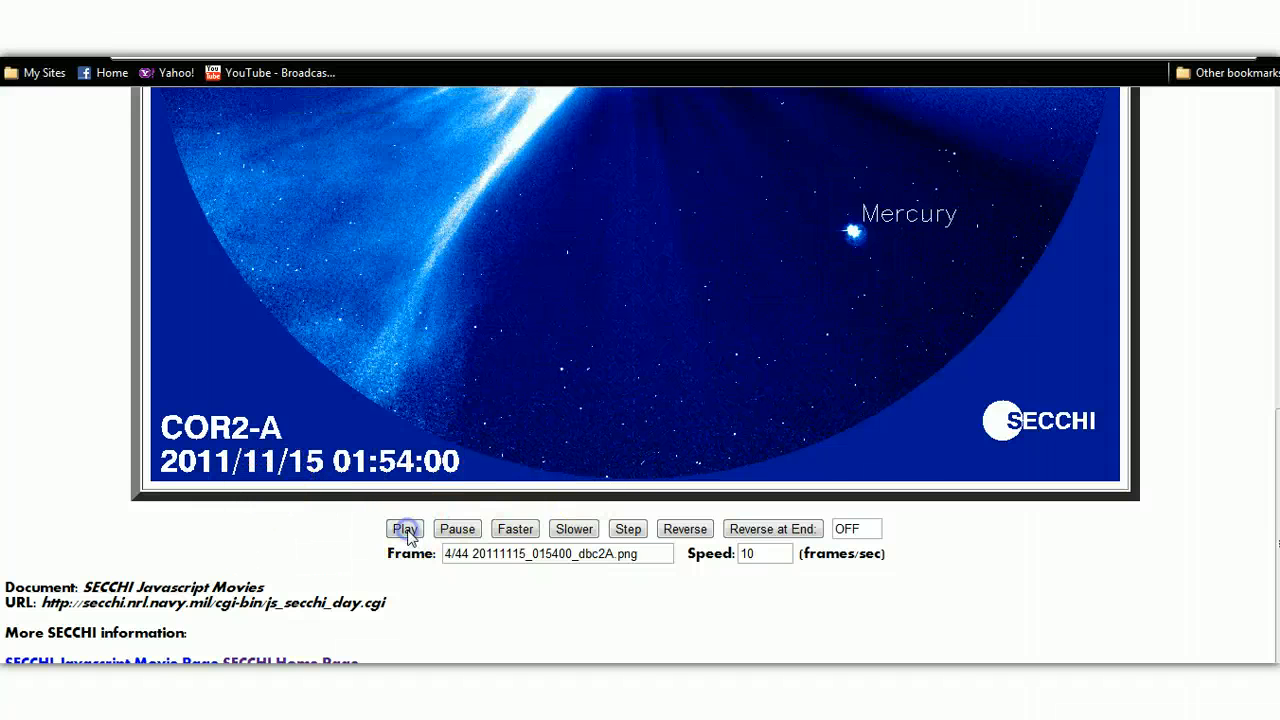
{"action": "left_click", "coordinate": [404, 528]}
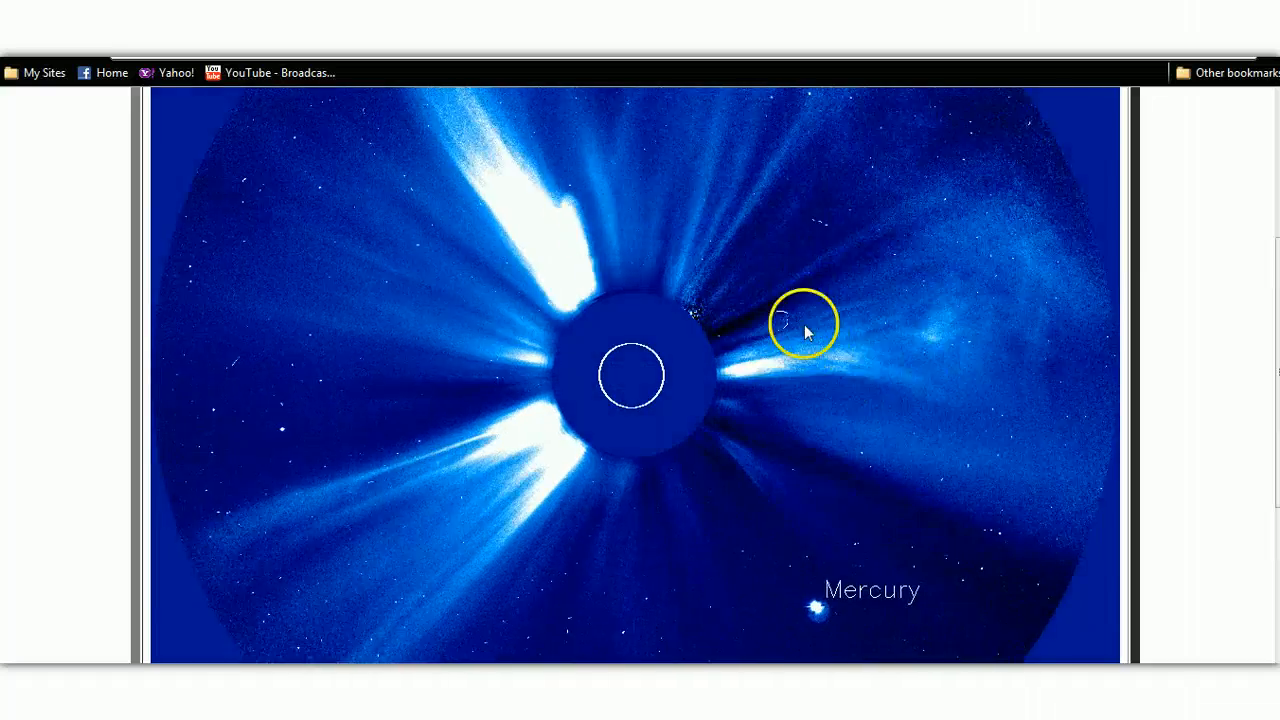